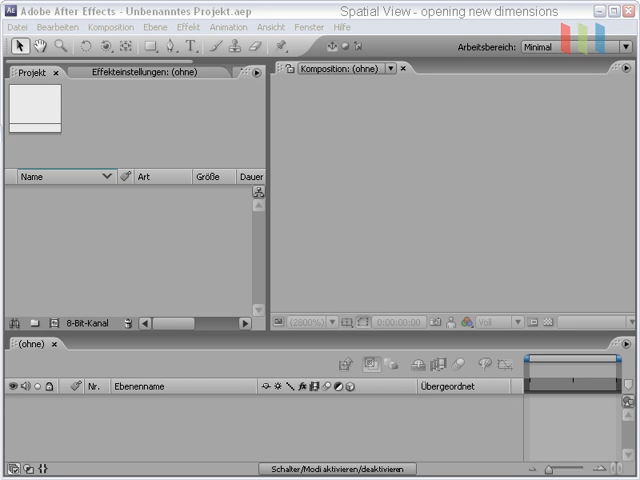
# Create a new 804×600, 24 fps, 30-second composition named 2DtoStereo
pyautogui.click(22, 27)
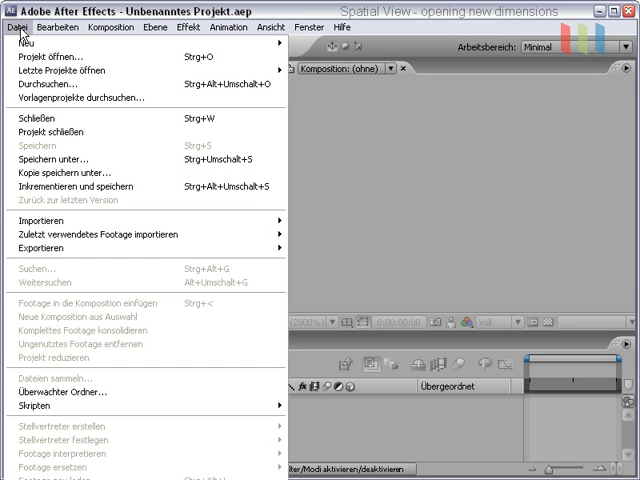
pyautogui.click(20, 27)
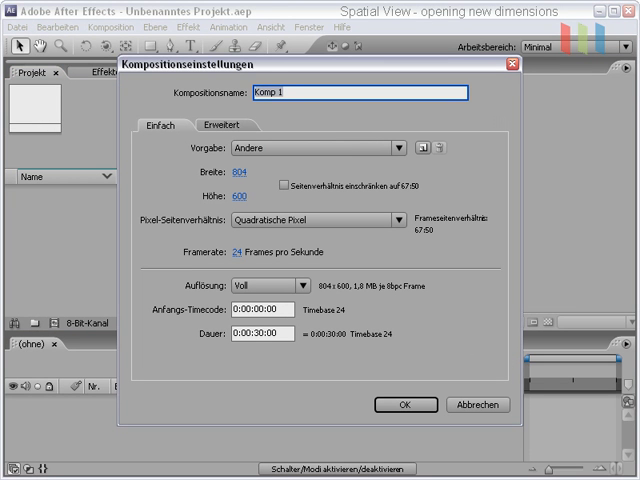
pyautogui.write('2Dto')
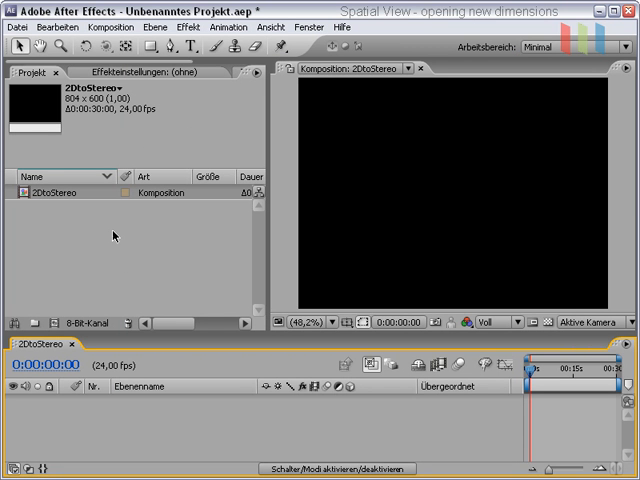
# Import fence.png, simple-bg.png and Tigger03.png as multiple files into the project
pyautogui.rightClick(113, 236)
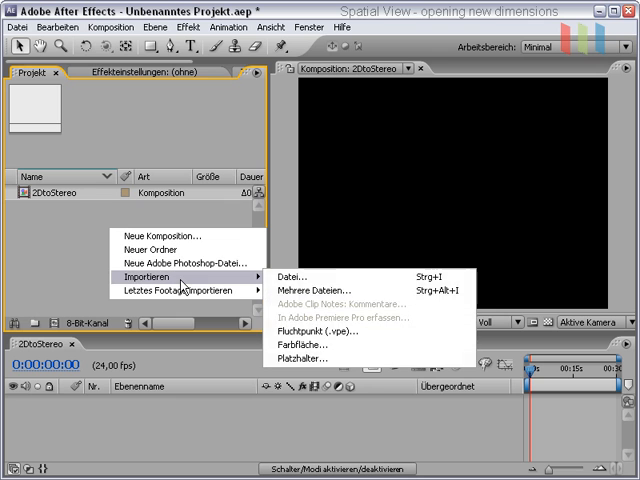
pyautogui.click(328, 290)
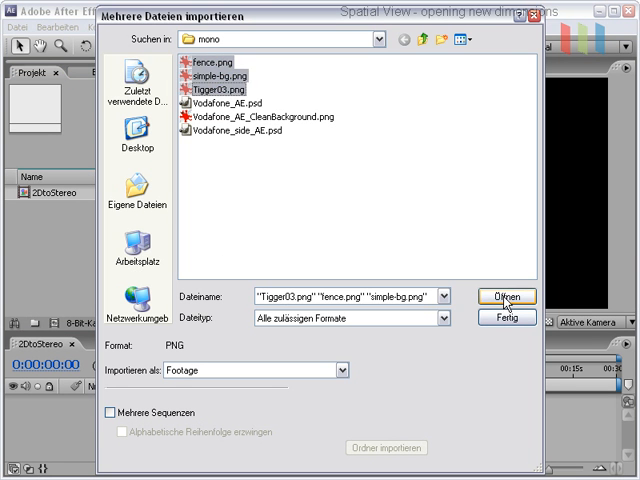
pyautogui.click(506, 295)
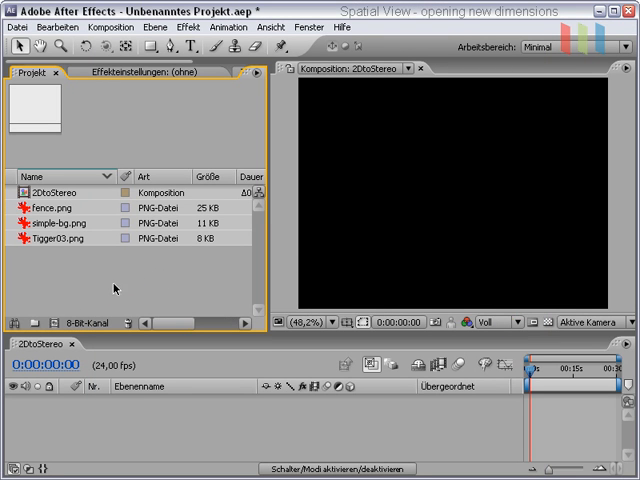
# Add simple-bg.png to the composition and rename the layer BGsimple-bg.png
pyautogui.click(60, 222)
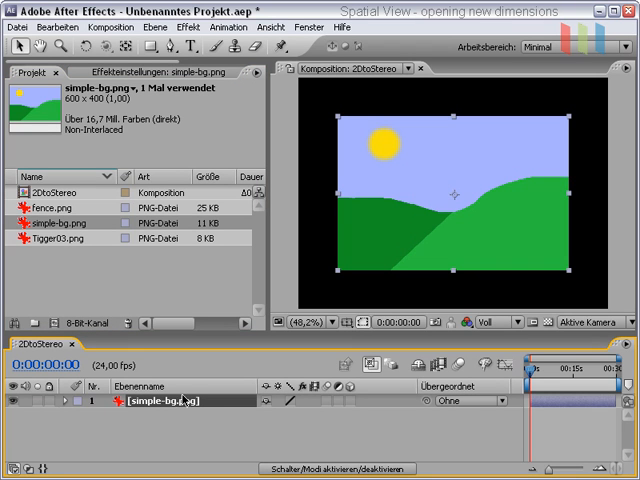
pyautogui.moveTo(327, 447)
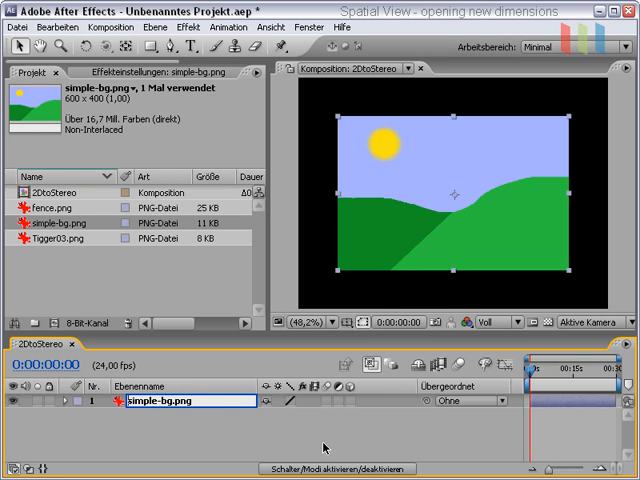
pyautogui.write('BG')
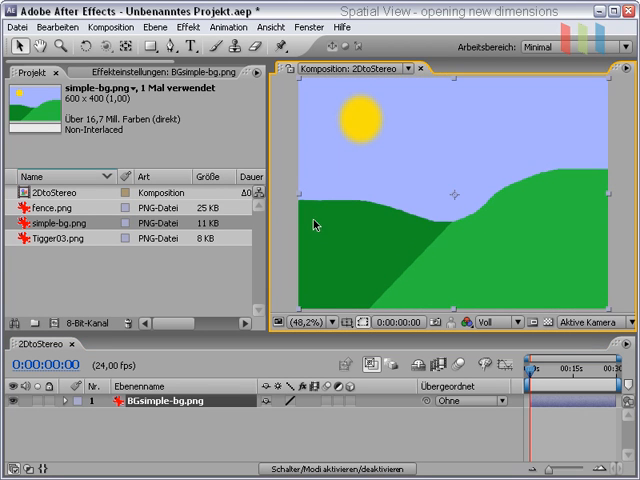
pyautogui.moveTo(345, 238)
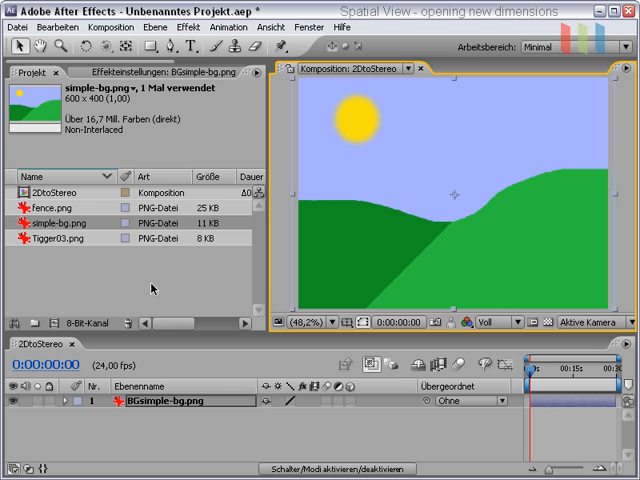
pyautogui.moveTo(148, 224)
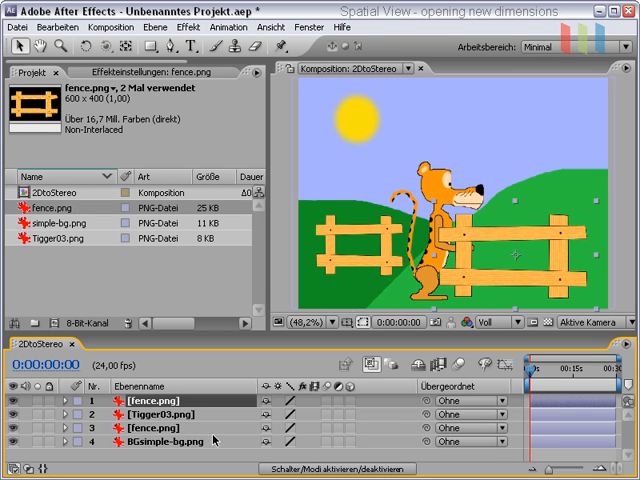
# Add a new adjustment layer to the timeline and name it EffectLayer
pyautogui.rightClick(215, 442)
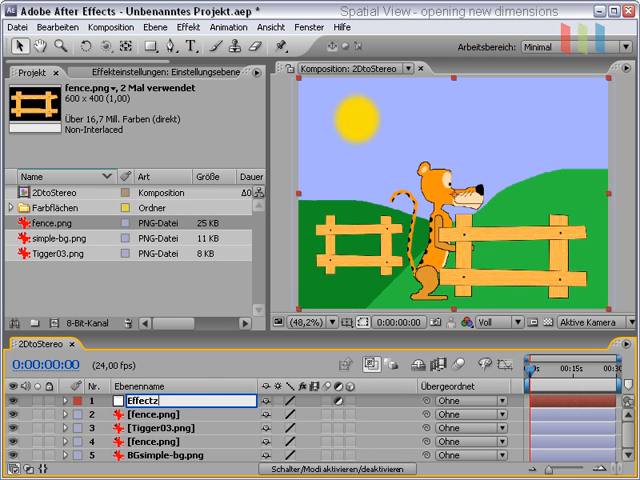
pyautogui.write('EffectLayer')
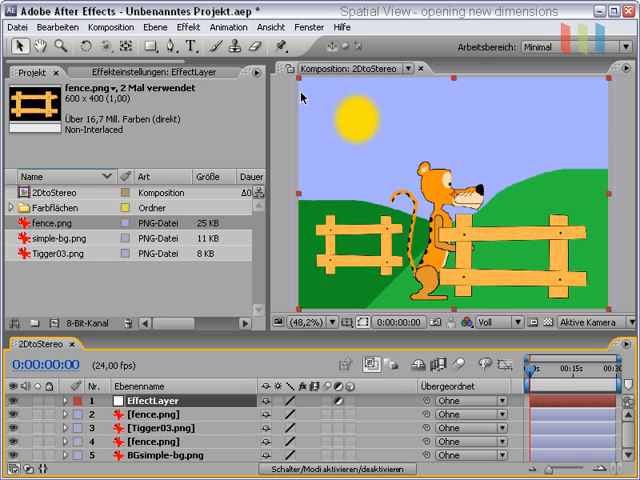
pyautogui.moveTo(275, 314)
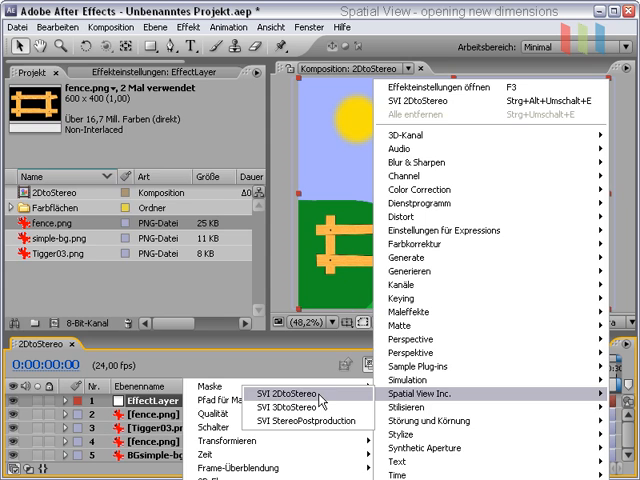
# Apply SVI 2DtoStereo to EffectLayer and review the Stereo Mode dropdown options
pyautogui.click(296, 396)
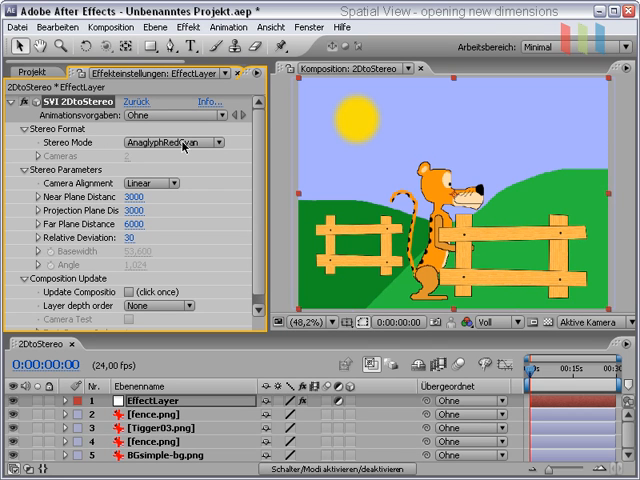
pyautogui.moveTo(183, 149)
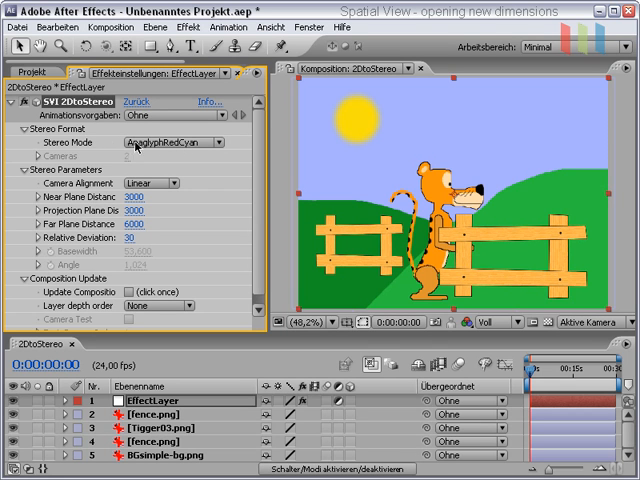
pyautogui.moveTo(195, 142)
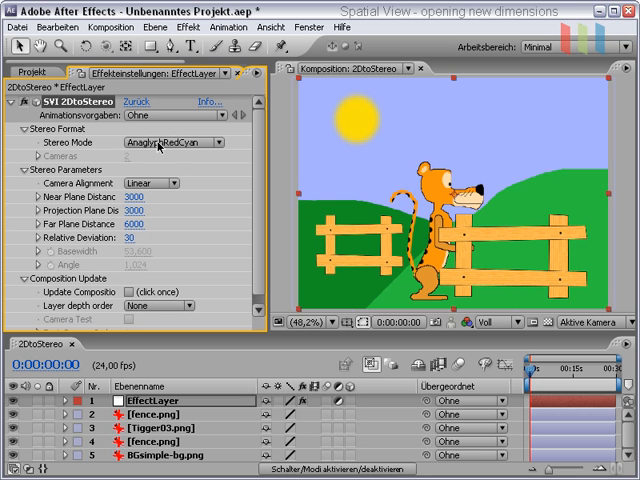
pyautogui.click(180, 142)
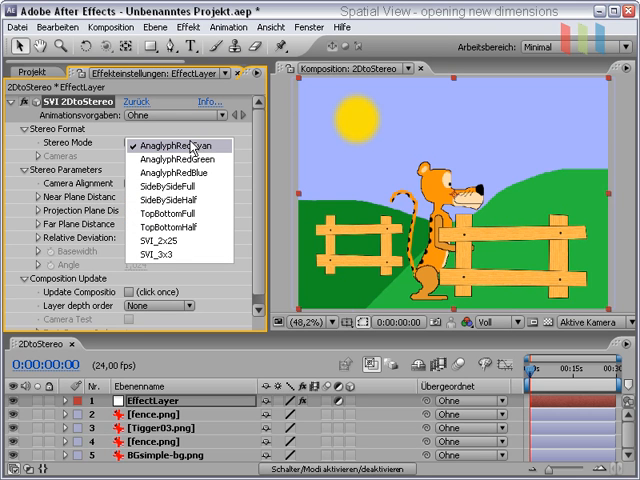
pyautogui.moveTo(190, 146)
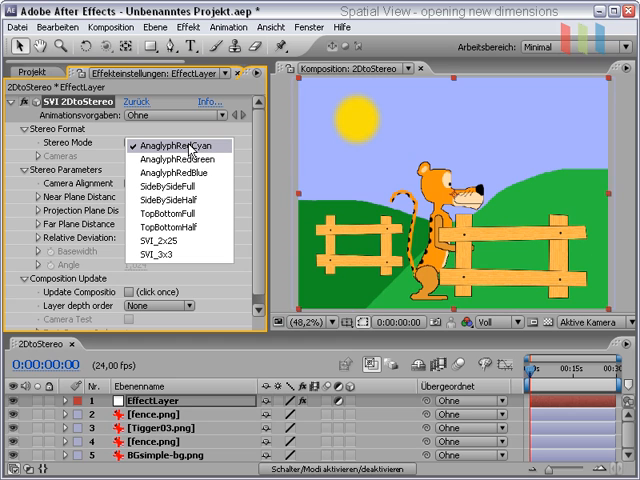
pyautogui.moveTo(179, 186)
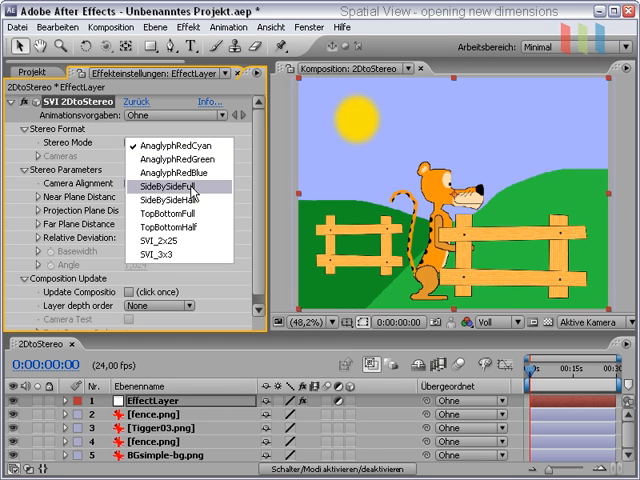
pyautogui.moveTo(185, 215)
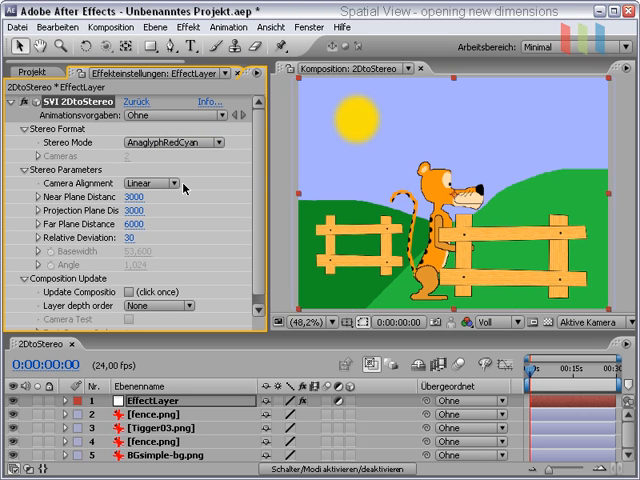
pyautogui.moveTo(174, 188)
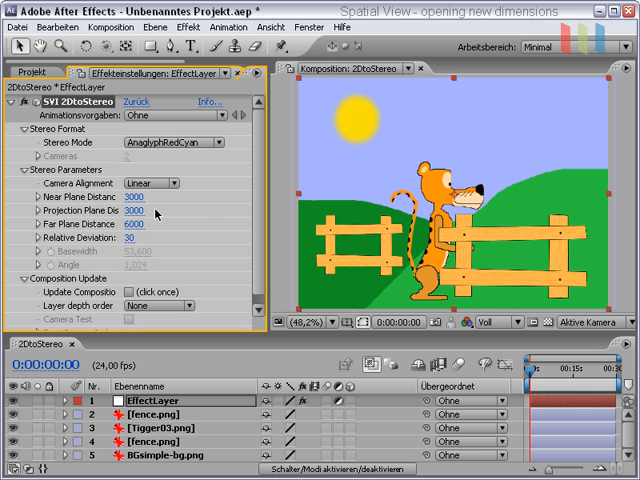
pyautogui.moveTo(160, 218)
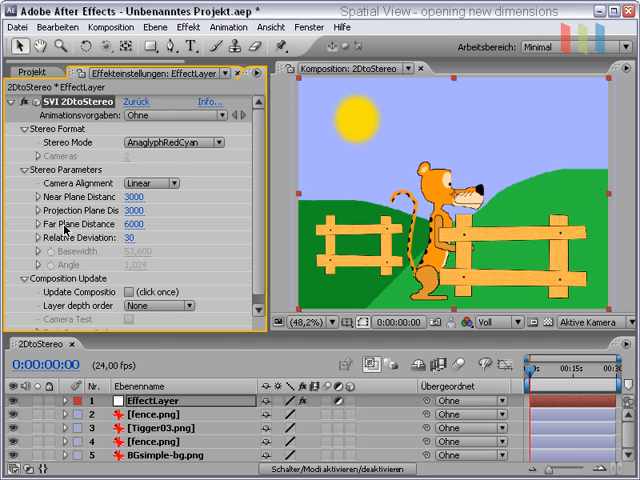
pyautogui.moveTo(203, 253)
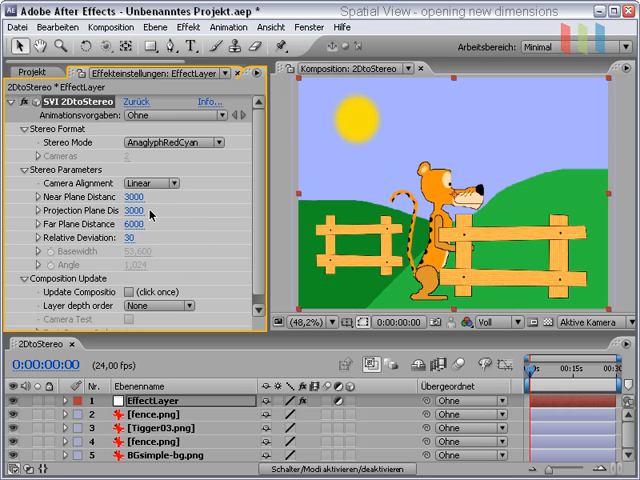
pyautogui.moveTo(148, 211)
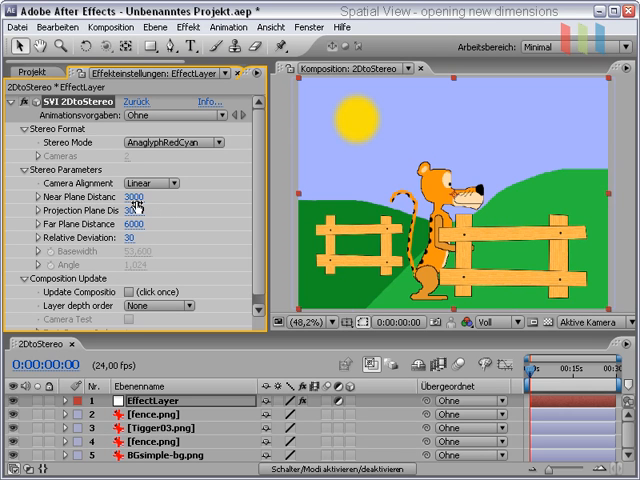
# Edit the Projection Plane distance value in the SVI 2DtoStereo effect controls
pyautogui.click(137, 211)
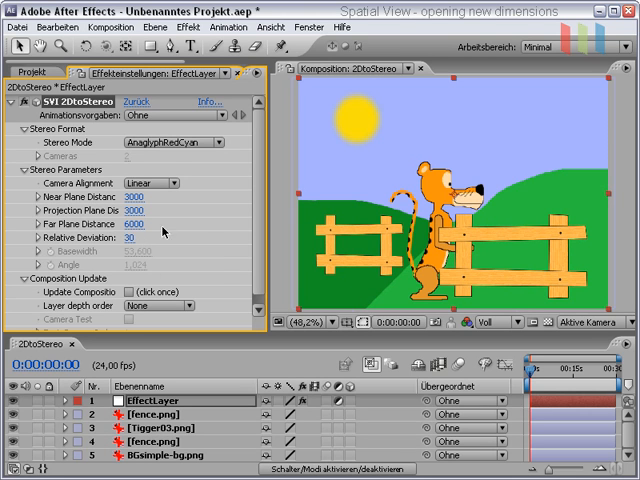
pyautogui.moveTo(137, 318)
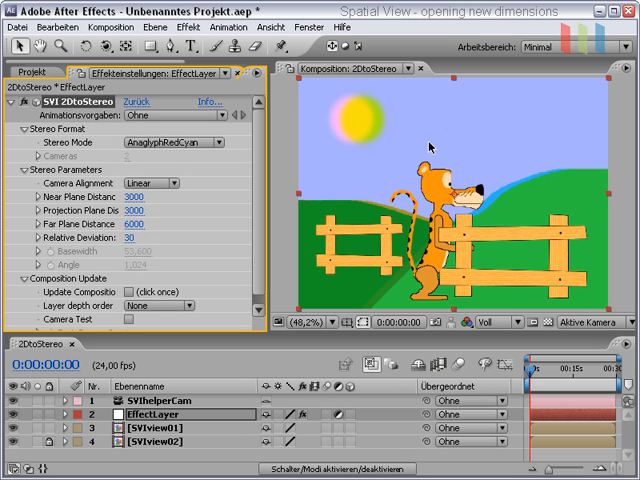
pyautogui.moveTo(388, 232)
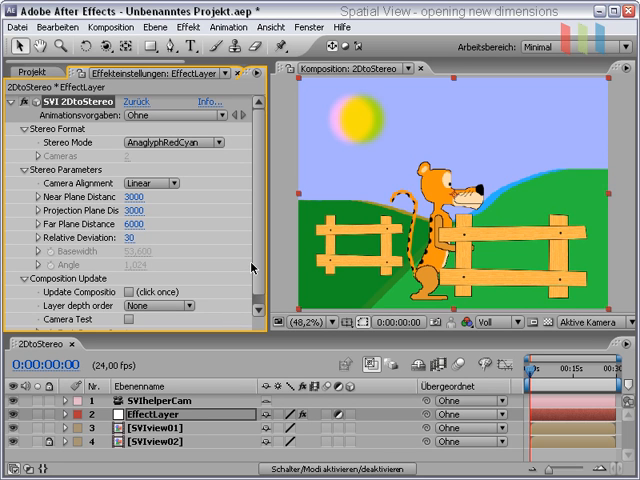
pyautogui.moveTo(198, 311)
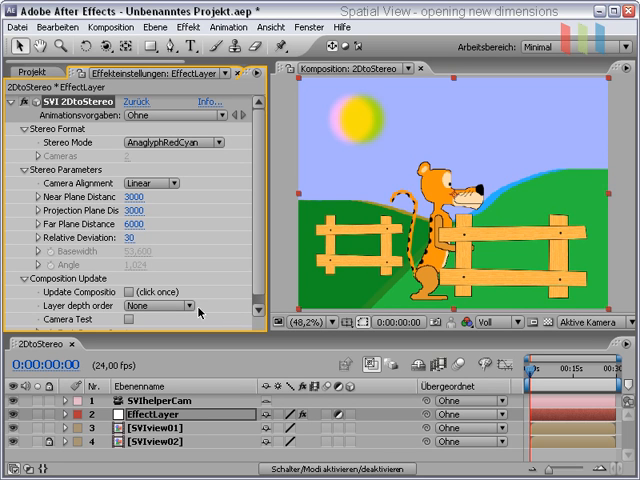
# Change the Layer depth order dropdown from None to Near - Far
pyautogui.click(165, 320)
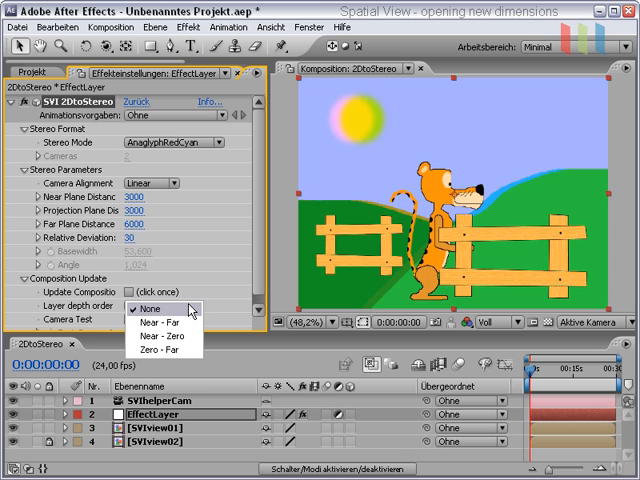
pyautogui.moveTo(160, 327)
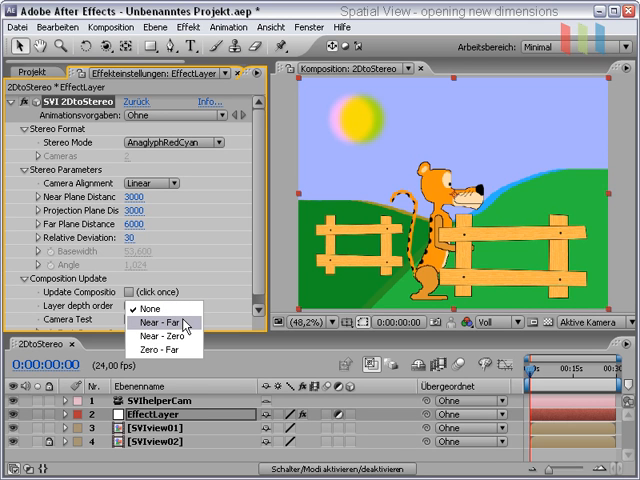
pyautogui.moveTo(186, 325)
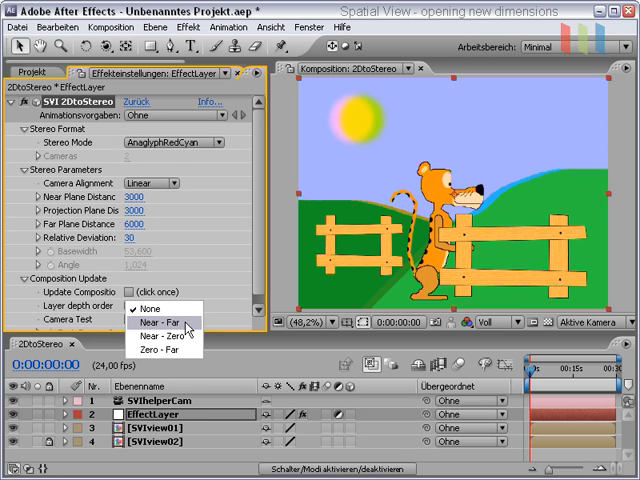
pyautogui.moveTo(168, 351)
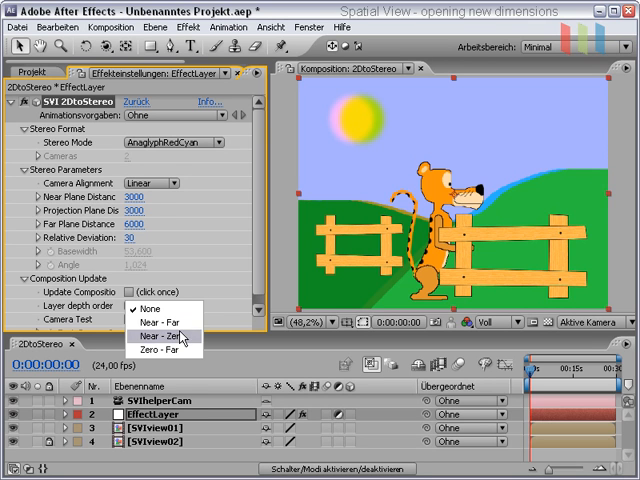
pyautogui.click(150, 311)
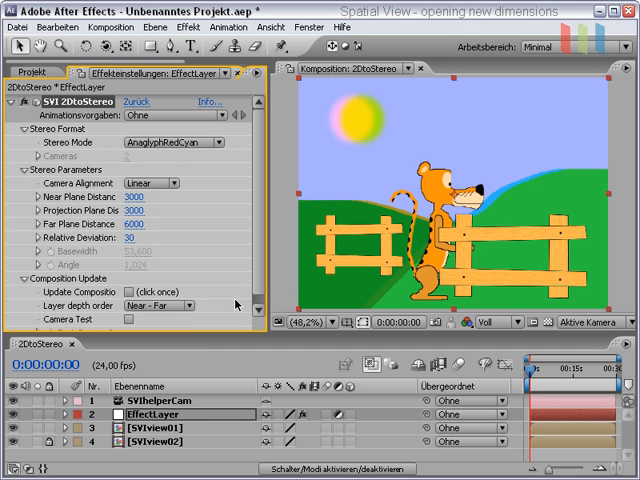
pyautogui.moveTo(148, 319)
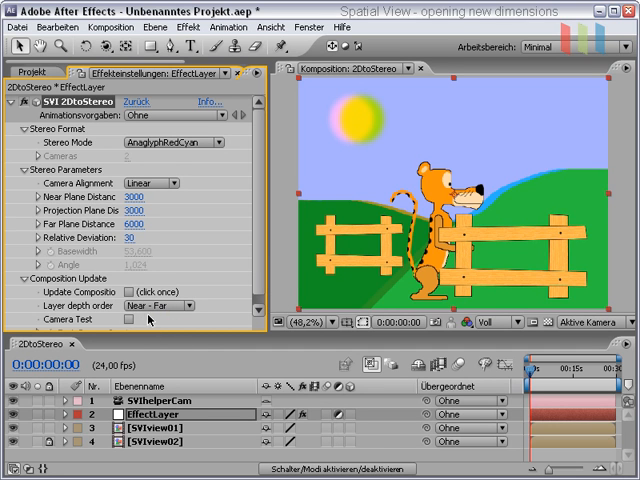
pyautogui.click(130, 298)
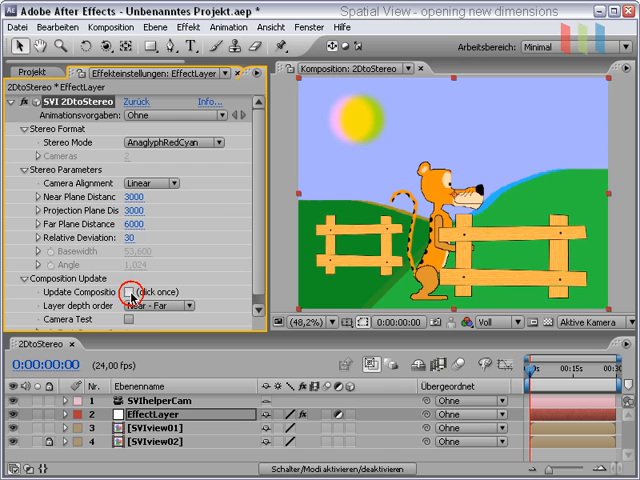
# Tick Update Composition to rebuild the stereo layers with Near - Far depth
pyautogui.click(128, 291)
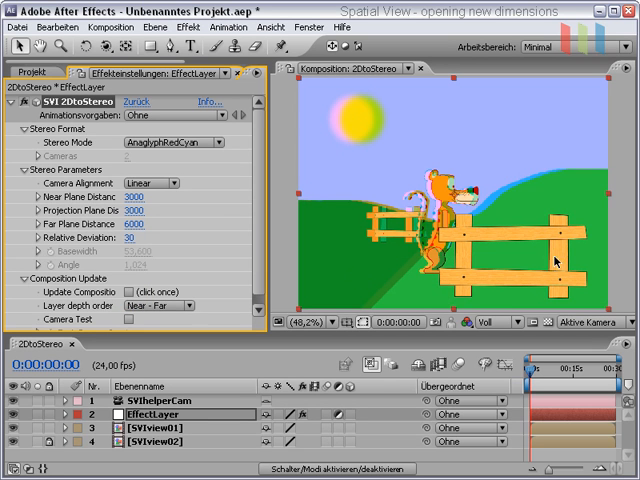
pyautogui.moveTo(400, 222)
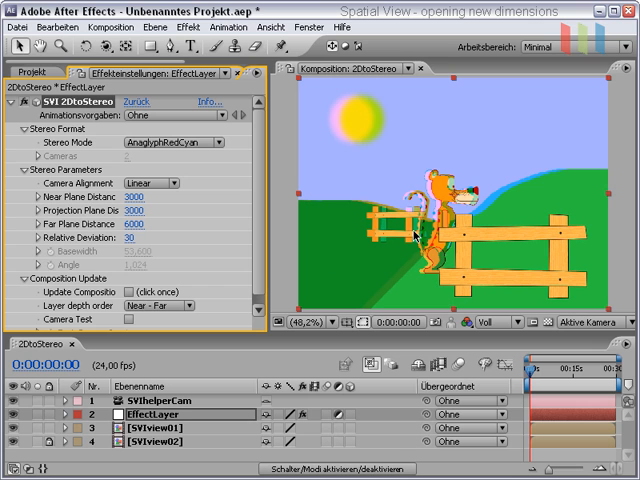
pyautogui.moveTo(472, 265)
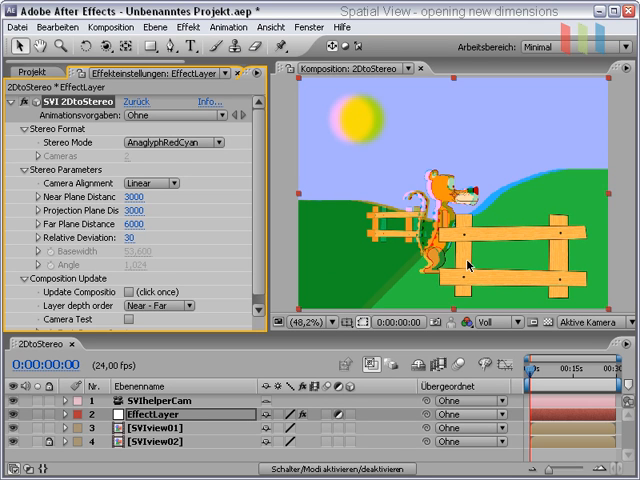
pyautogui.moveTo(470, 267)
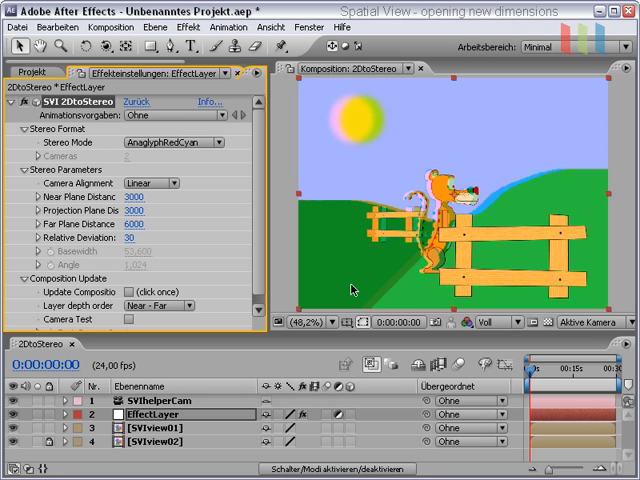
pyautogui.moveTo(288, 222)
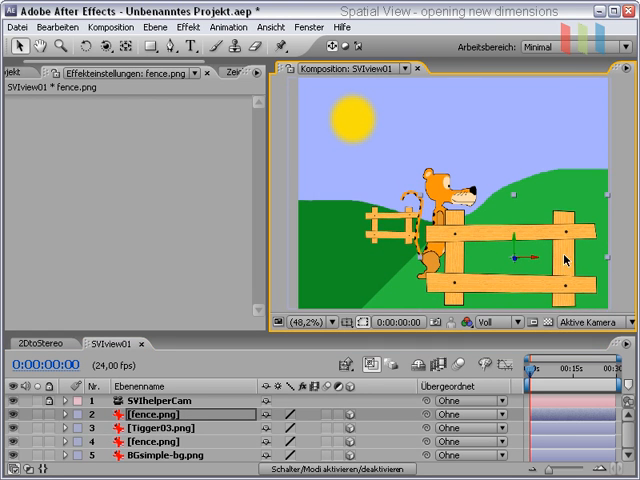
pyautogui.moveTo(593, 315)
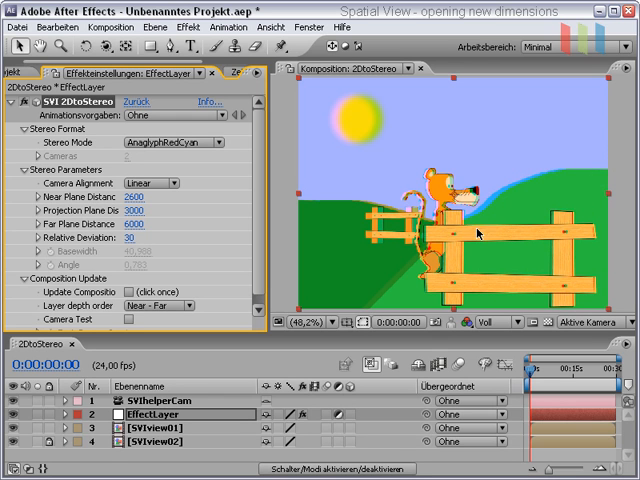
pyautogui.moveTo(480, 232)
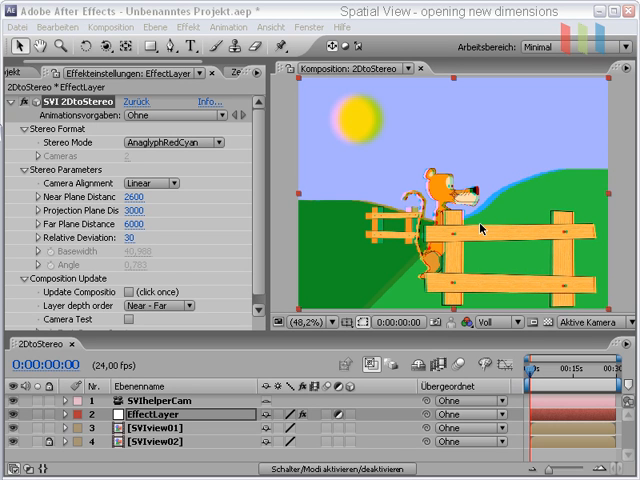
pyautogui.moveTo(188, 393)
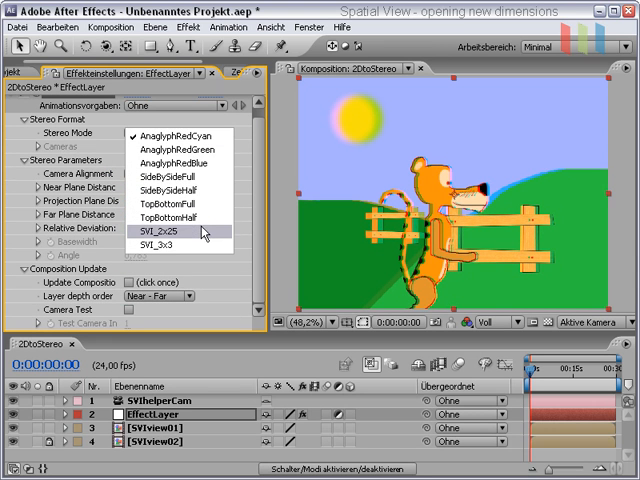
# Choose SVI_2x25 in the Stereo Mode dropdown for a five-view tiled output
pyautogui.click(170, 231)
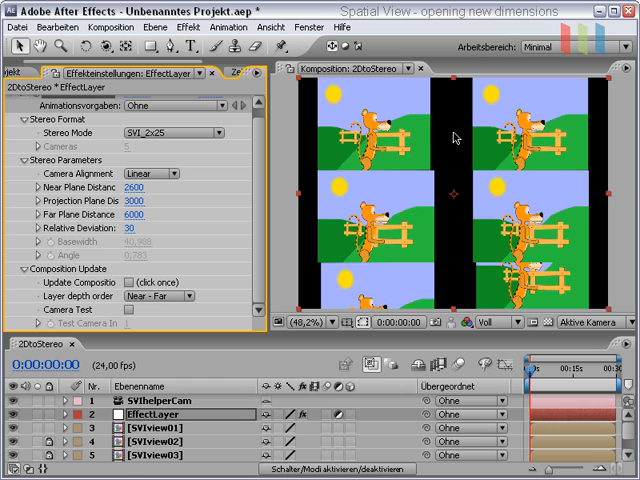
pyautogui.moveTo(575, 200)
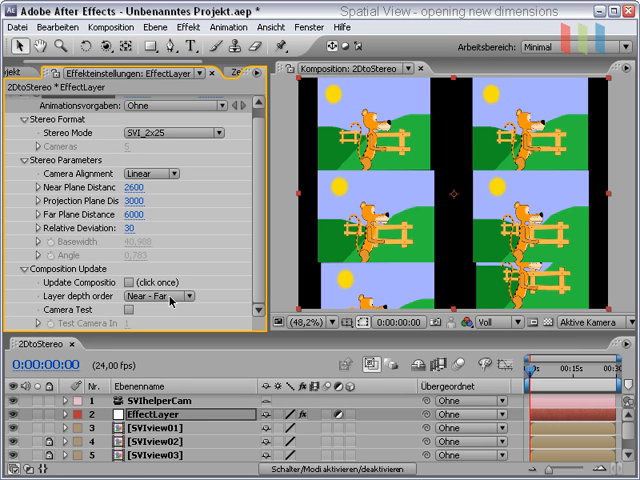
pyautogui.moveTo(253, 243)
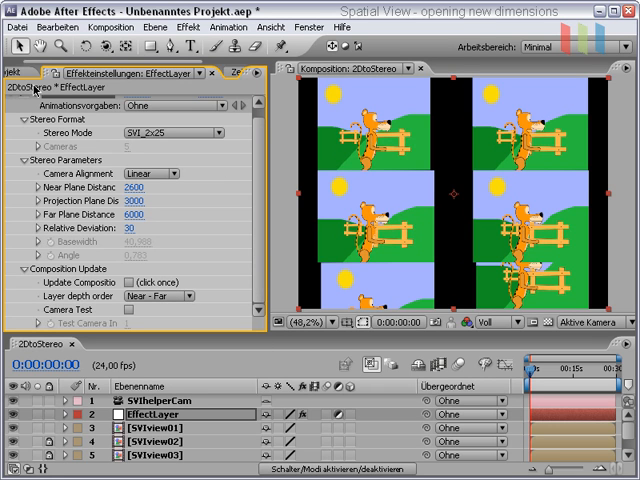
pyautogui.moveTo(410, 295)
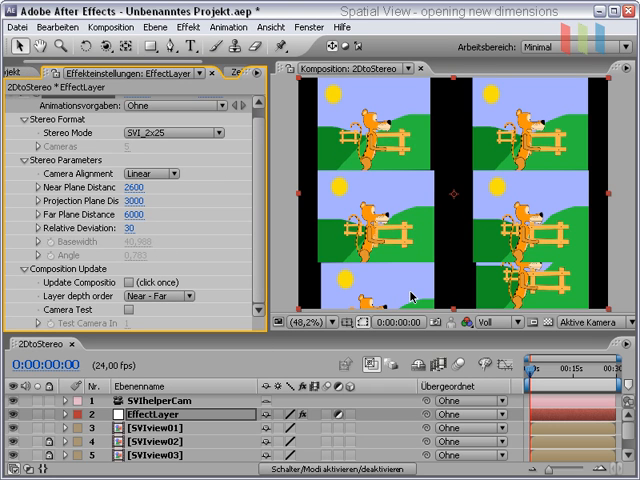